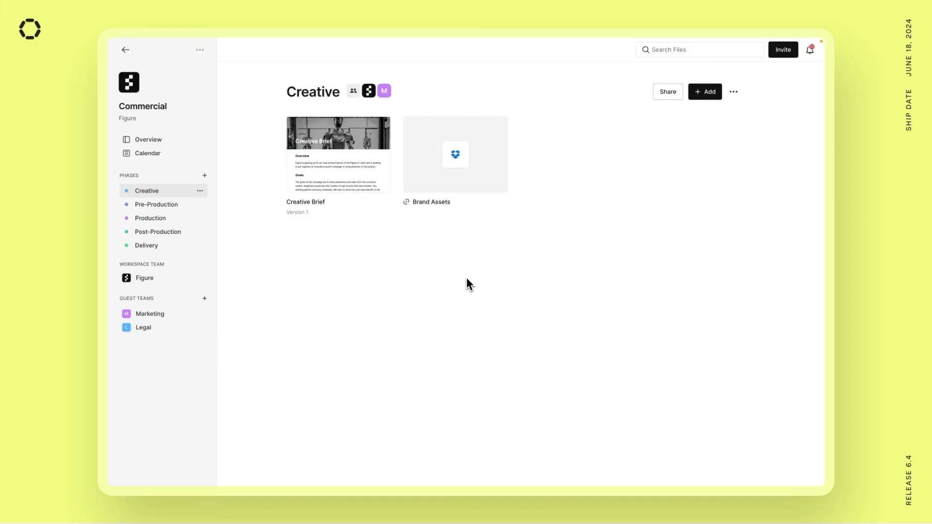
{"action": "mouse_move", "coordinate": [341, 274]}
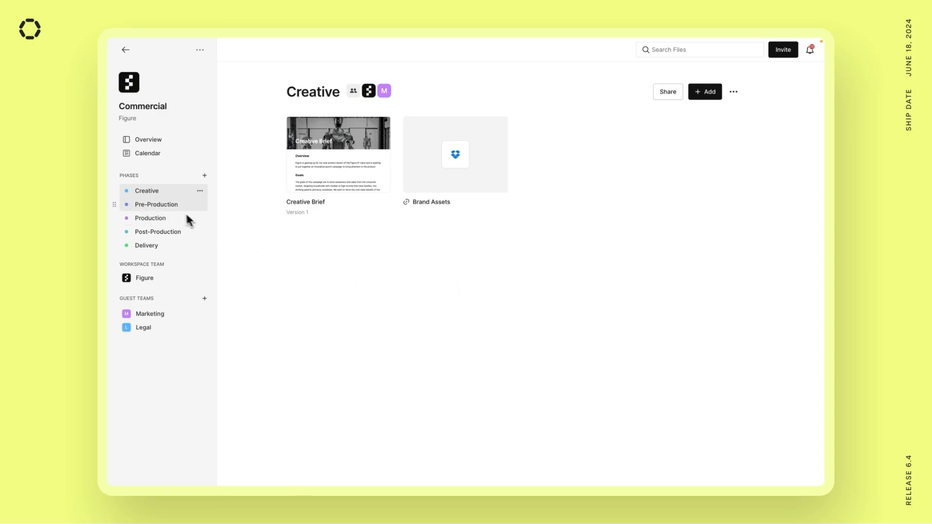
{"action": "mouse_move", "coordinate": [275, 234]}
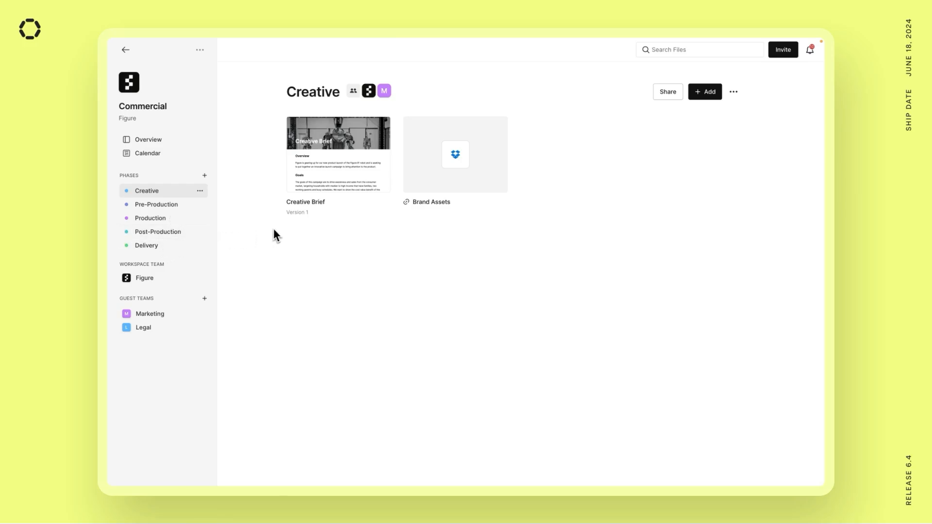
{"action": "mouse_move", "coordinate": [354, 171]}
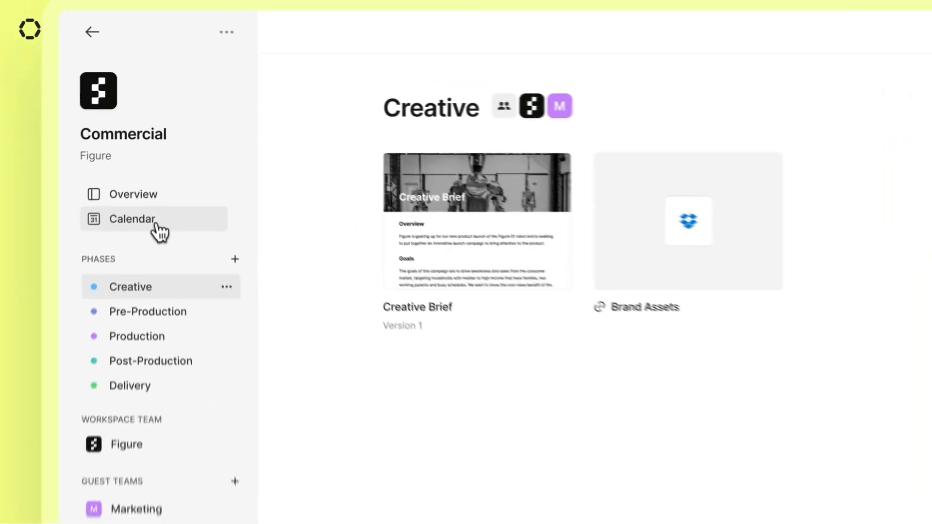
- Show the Commercial project calendar and open the Creative Development task in the Creative row
{"action": "left_click", "coordinate": [130, 219]}
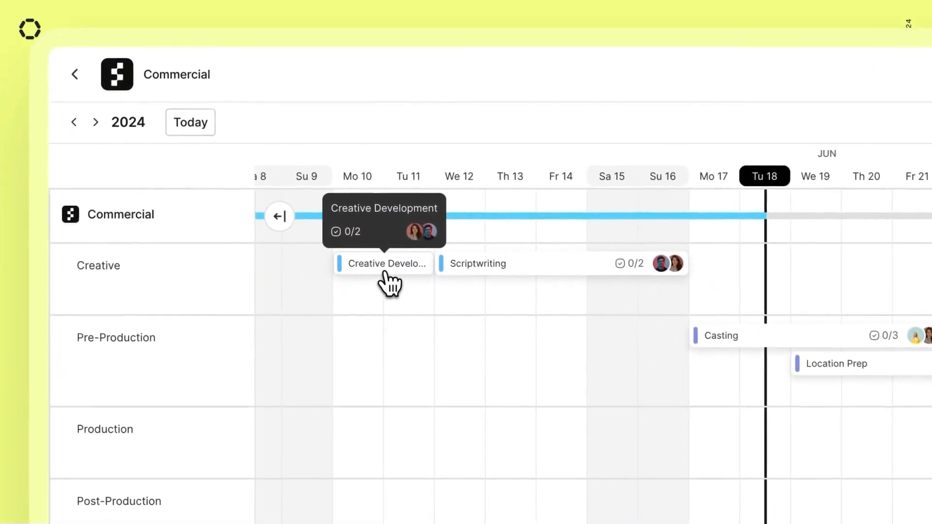
{"action": "left_click", "coordinate": [384, 263]}
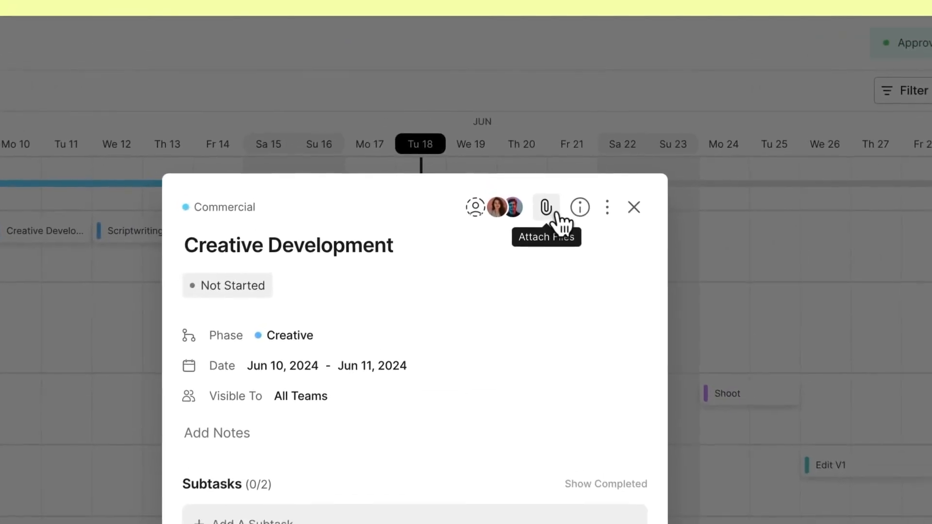
- Search 'creat' and 'brand' to attach Creative Brief and Brand Assets, then save
{"action": "left_click", "coordinate": [545, 207]}
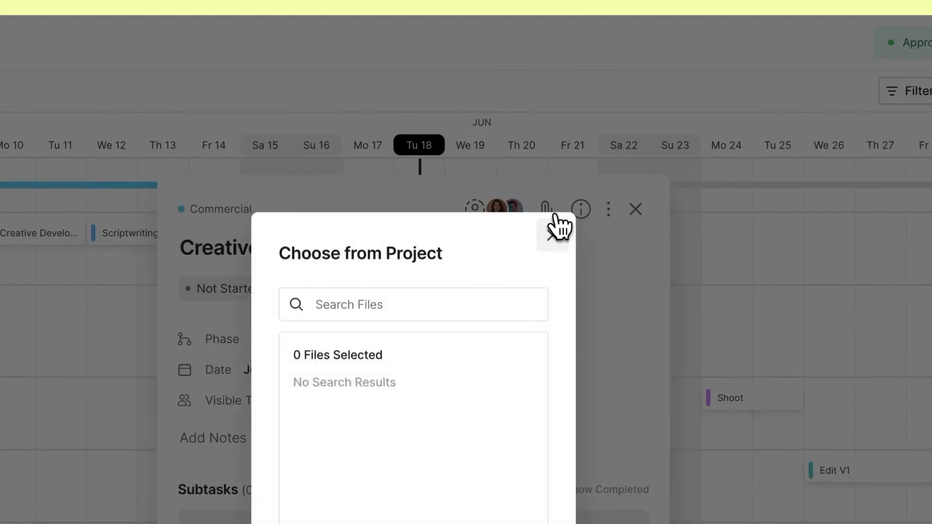
{"action": "type", "text": "creat"}
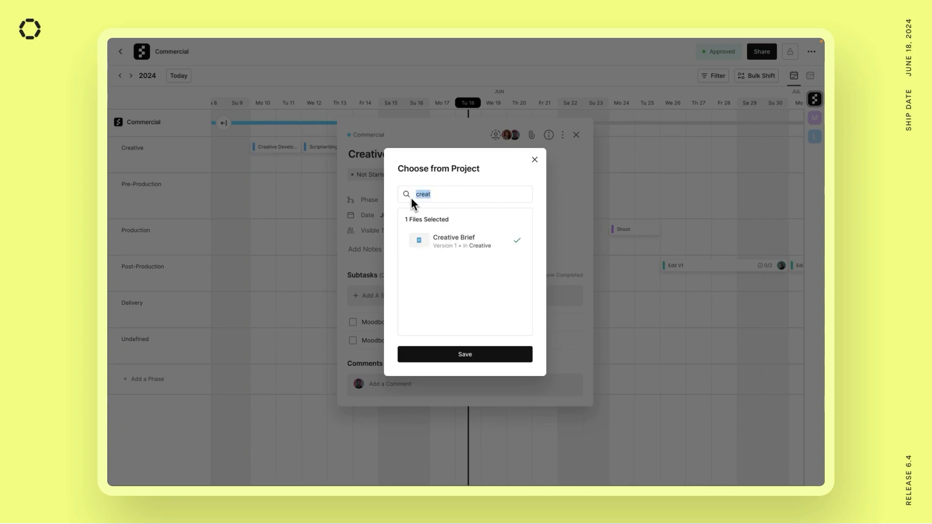
{"action": "type", "text": "brand"}
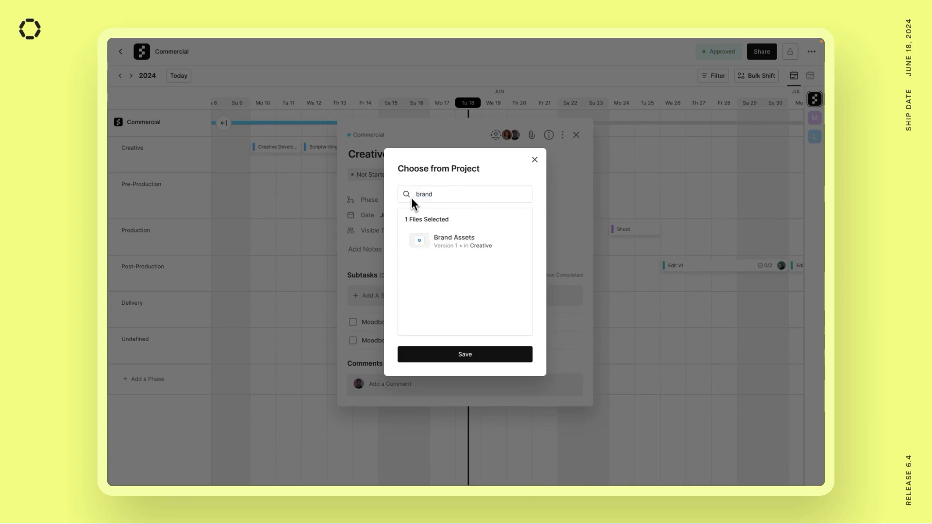
{"action": "left_click", "coordinate": [465, 354]}
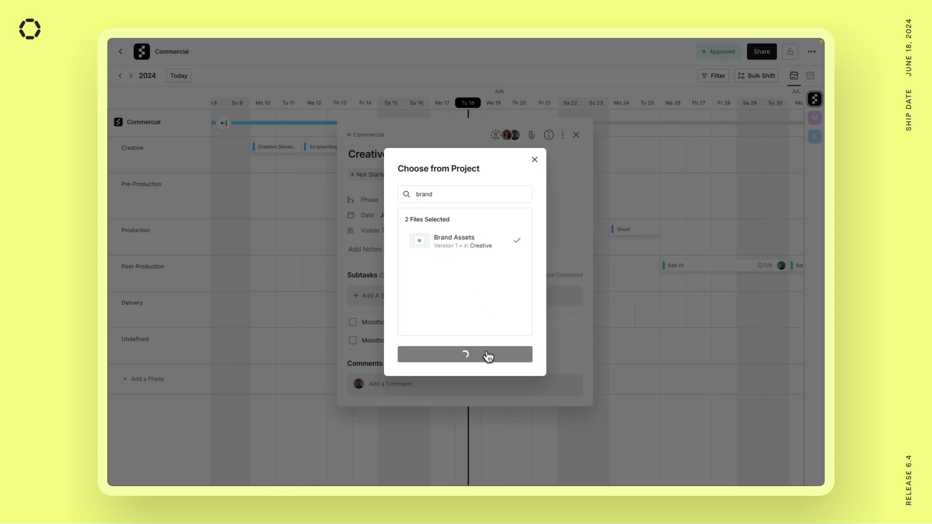
{"action": "left_click", "coordinate": [466, 354]}
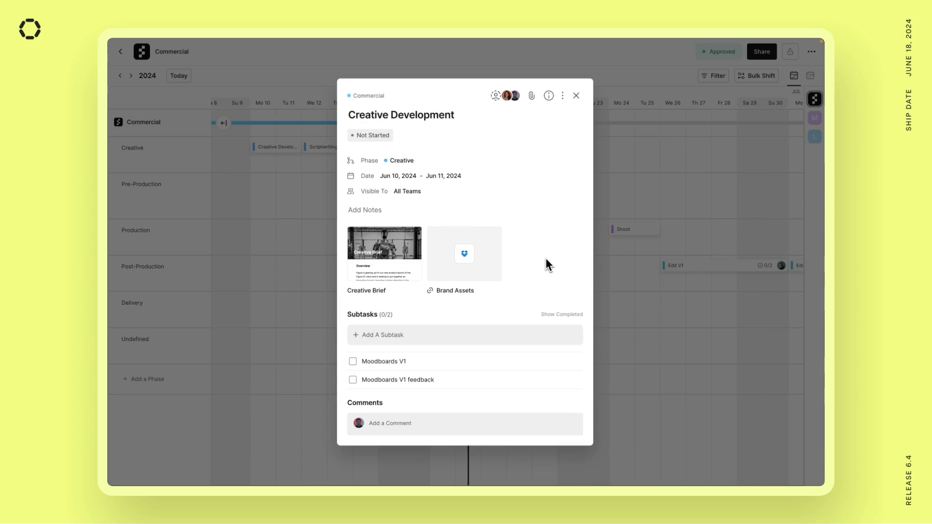
{"action": "mouse_move", "coordinate": [547, 265]}
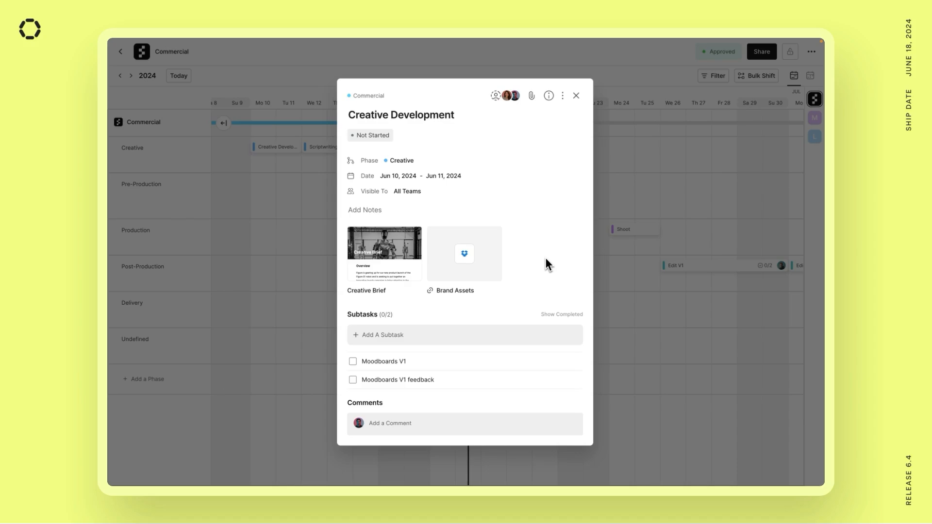
{"action": "mouse_move", "coordinate": [487, 207]}
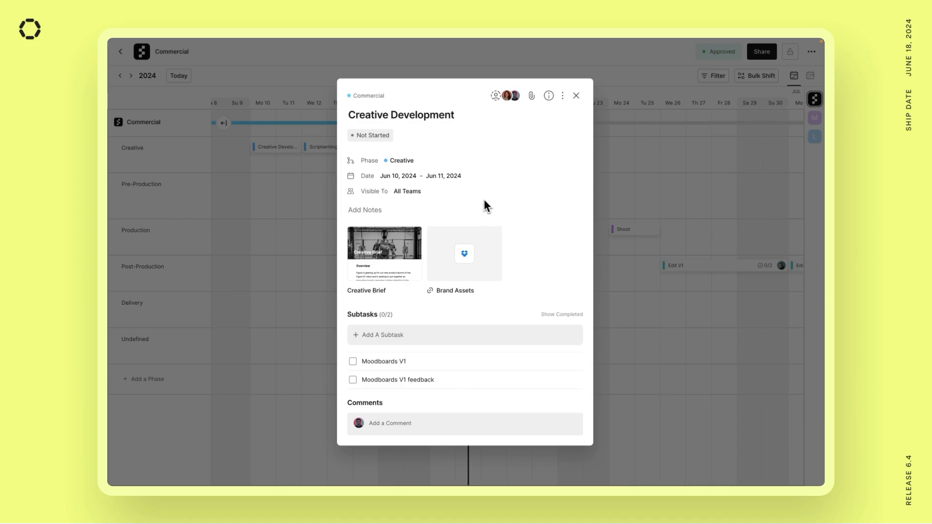
- Comment on the Creative Brief's Goals paragraph to update the target market, then go back
{"action": "left_click", "coordinate": [384, 253]}
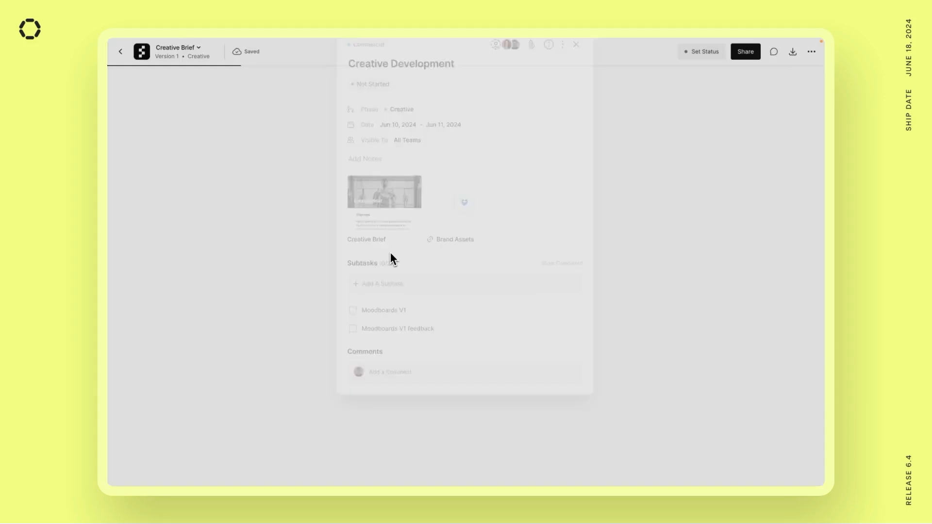
{"action": "left_click", "coordinate": [574, 44]}
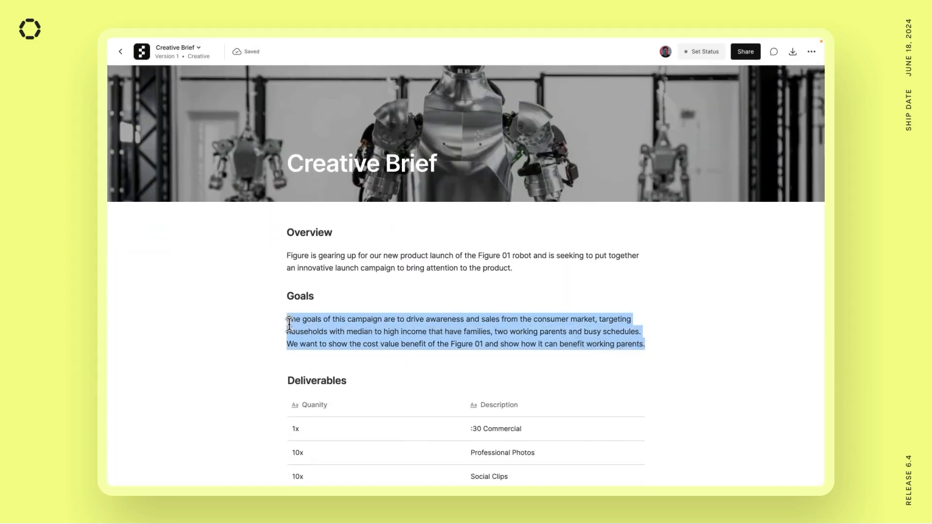
{"action": "left_click", "coordinate": [773, 51]}
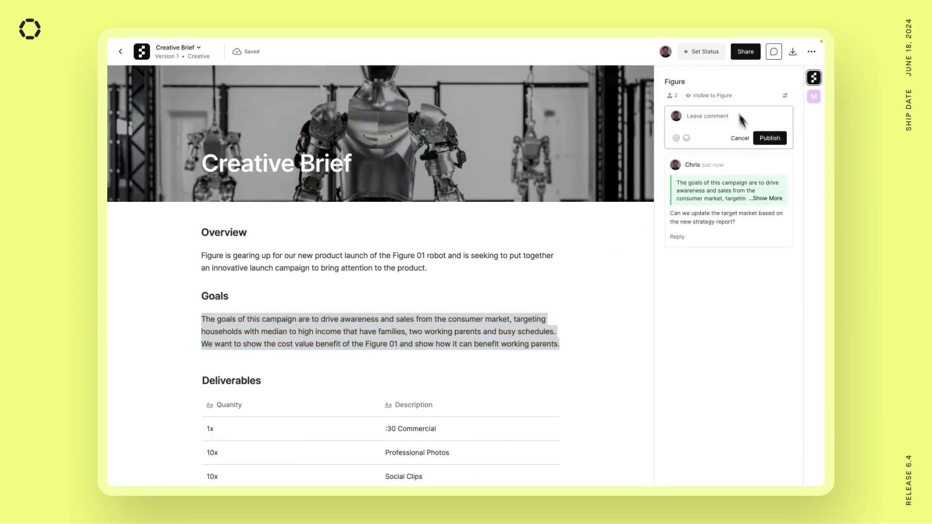
{"action": "left_click", "coordinate": [701, 51]}
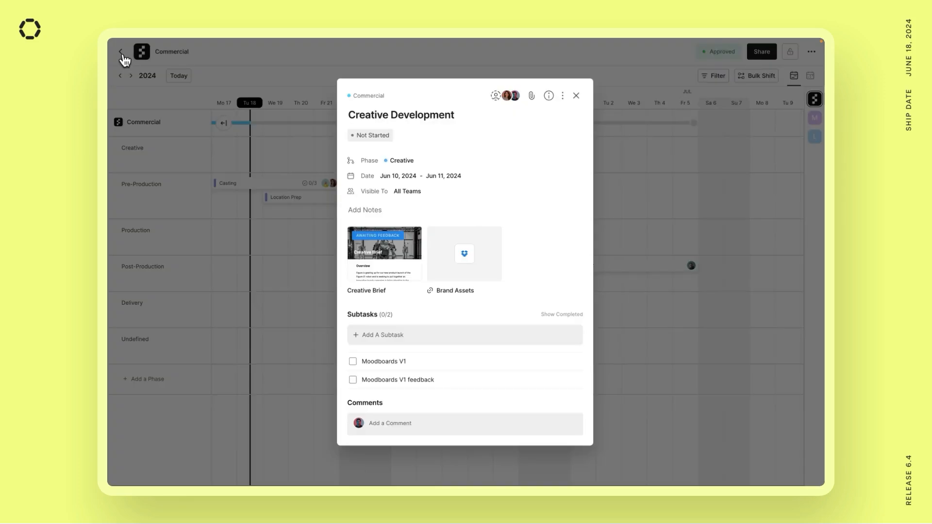
{"action": "mouse_move", "coordinate": [471, 211]}
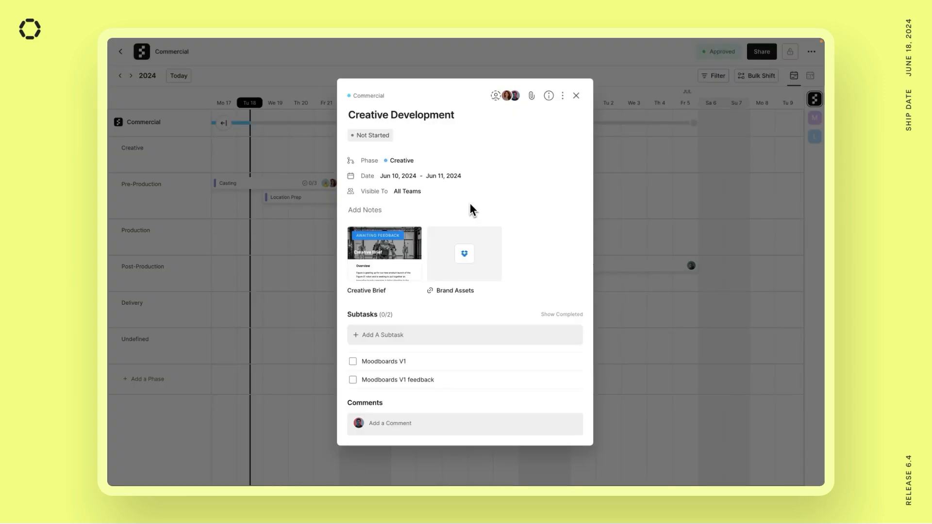
- Close Creative Development and open the June 17–21 Casting task in Pre-Production
{"action": "left_click", "coordinate": [575, 95]}
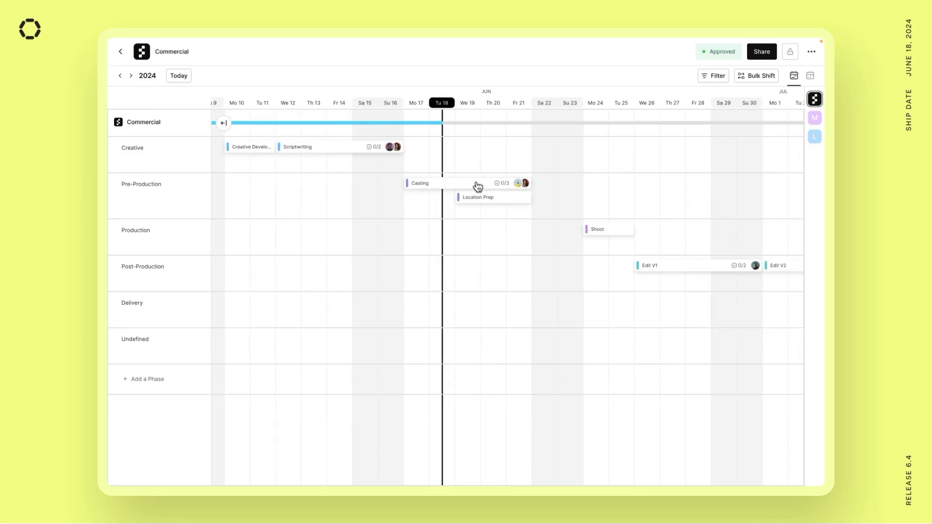
{"action": "left_click", "coordinate": [420, 182]}
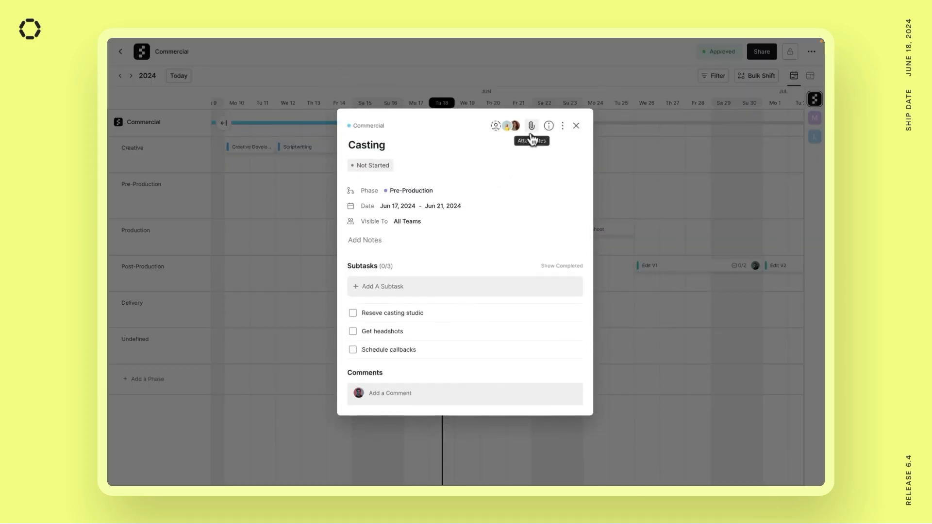
- Attach the Talent Release Form to the Casting task and close the task details
{"action": "left_click", "coordinate": [531, 126]}
{"action": "type", "text": "work"}
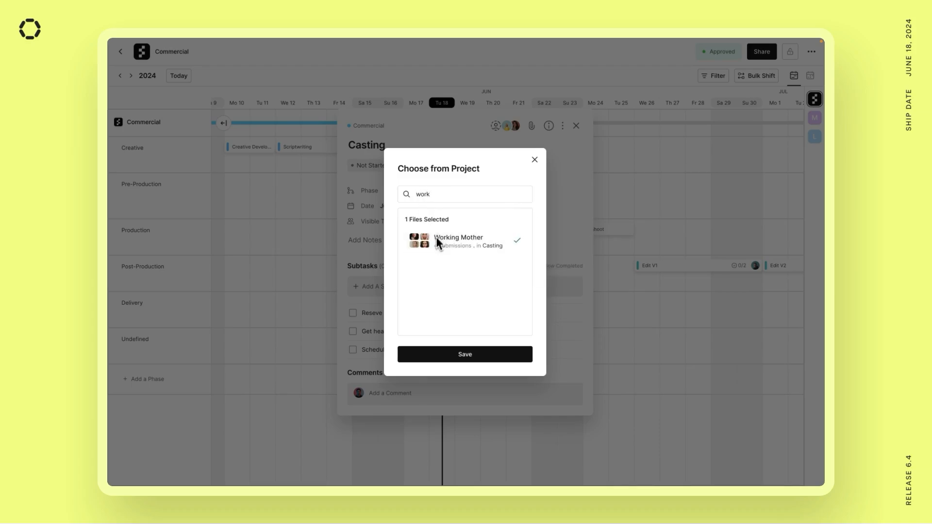
{"action": "type", "text": "talen"}
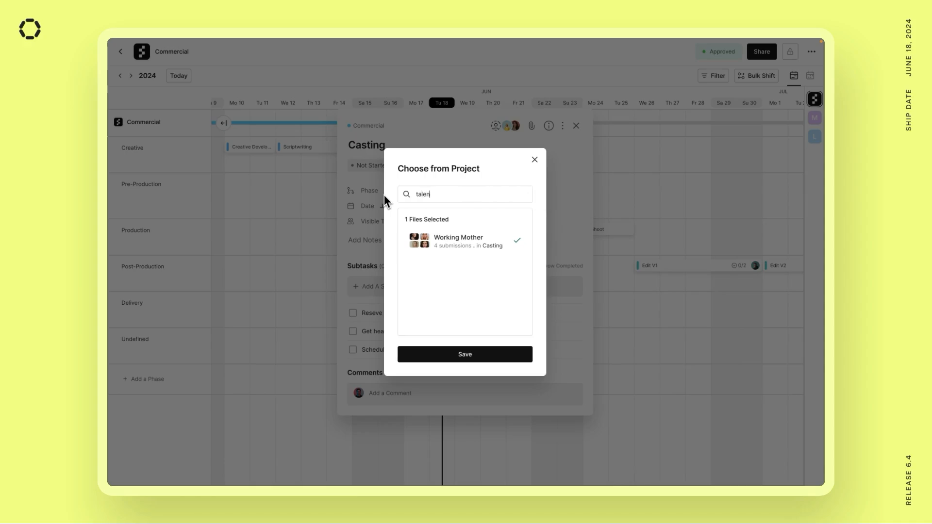
{"action": "left_click", "coordinate": [418, 240]}
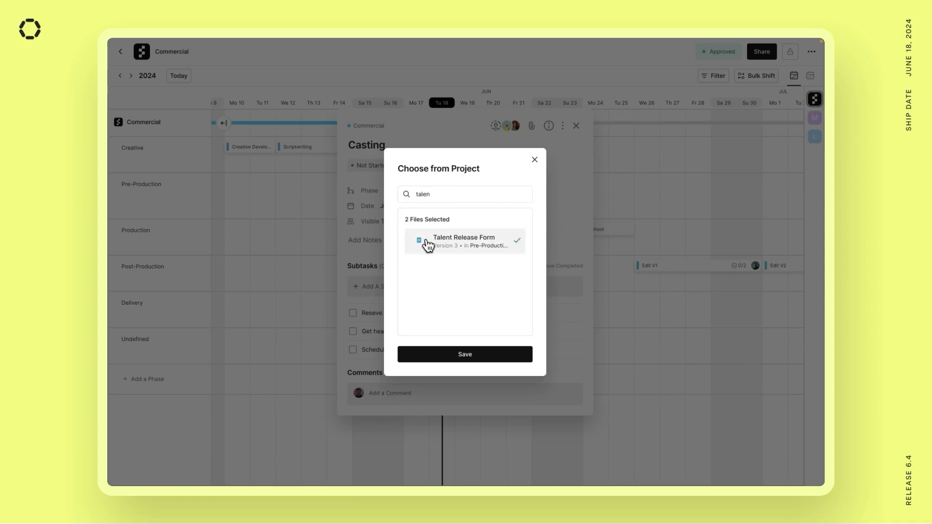
{"action": "left_click", "coordinate": [464, 354]}
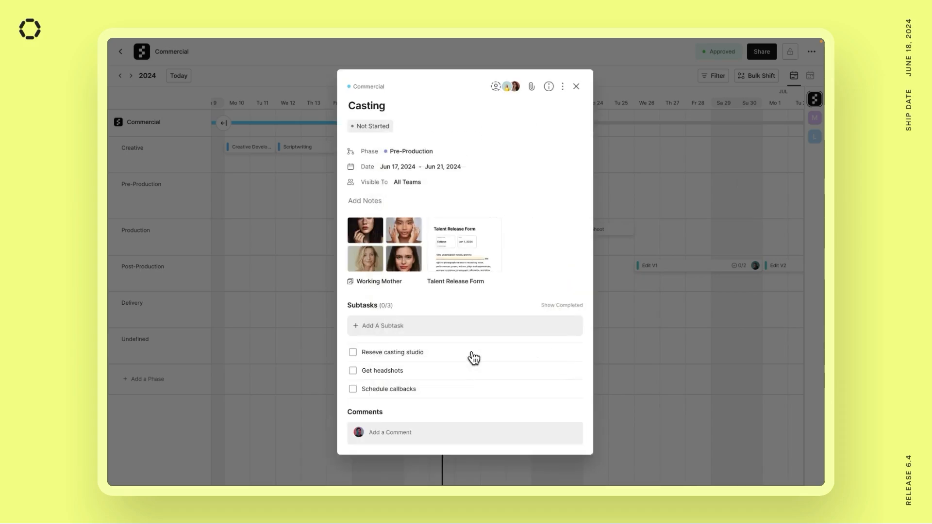
{"action": "mouse_move", "coordinate": [532, 217]}
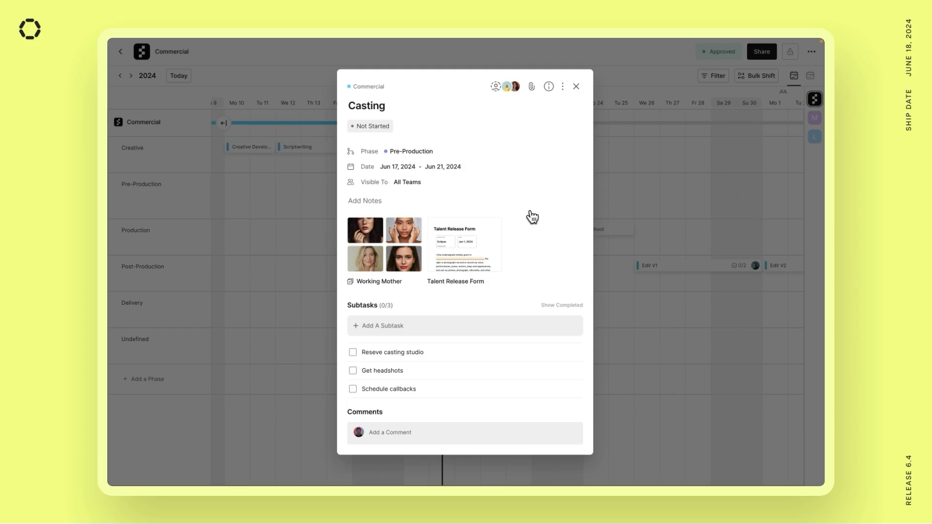
{"action": "mouse_move", "coordinate": [644, 189]}
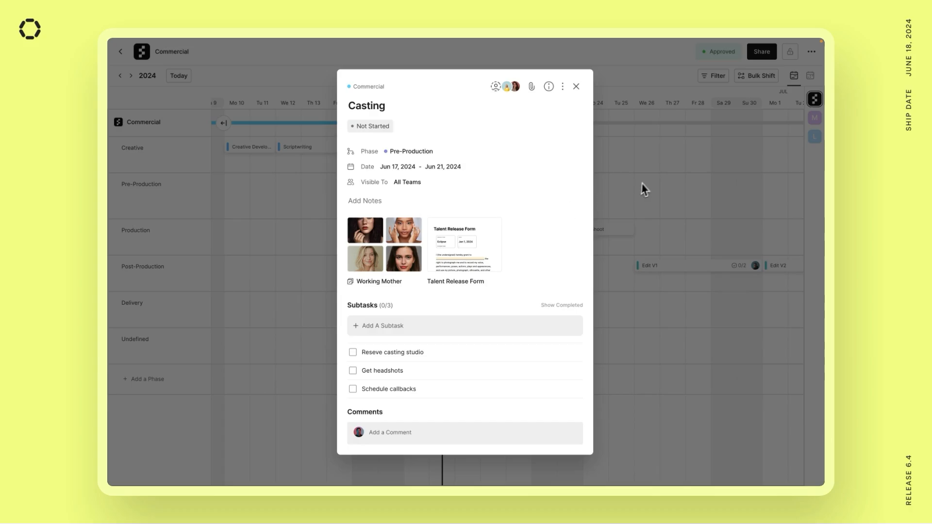
{"action": "left_click", "coordinate": [575, 86]}
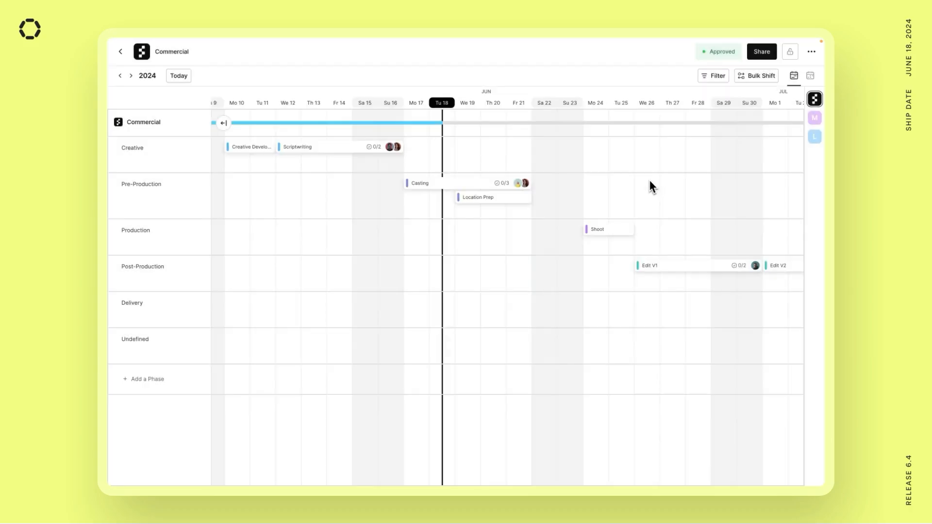
- Choose Share Calendar Link from the Commercial project's Share menu
{"action": "left_click", "coordinate": [762, 51]}
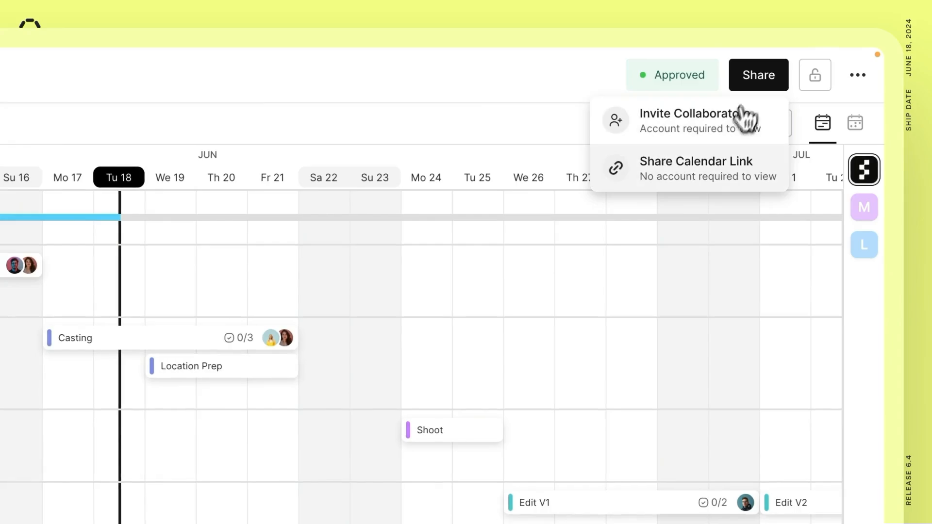
{"action": "mouse_move", "coordinate": [704, 184]}
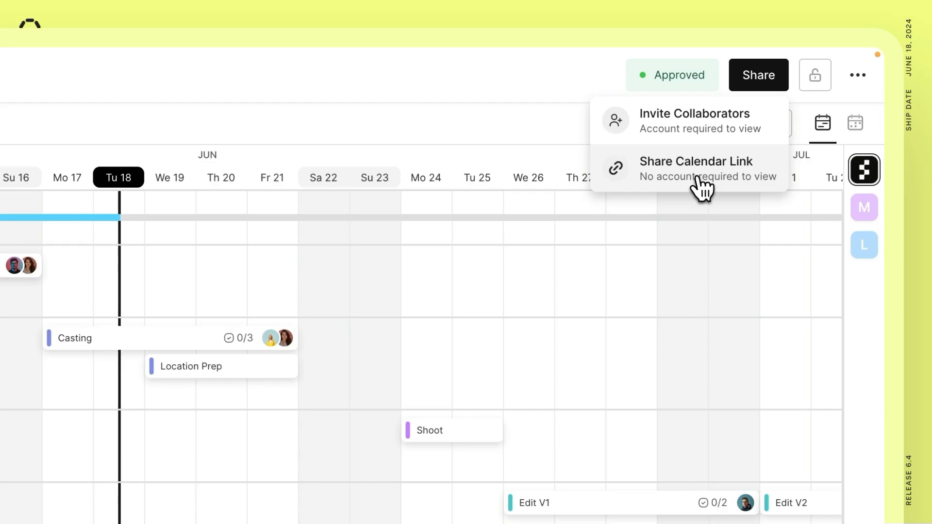
{"action": "left_click", "coordinate": [695, 168]}
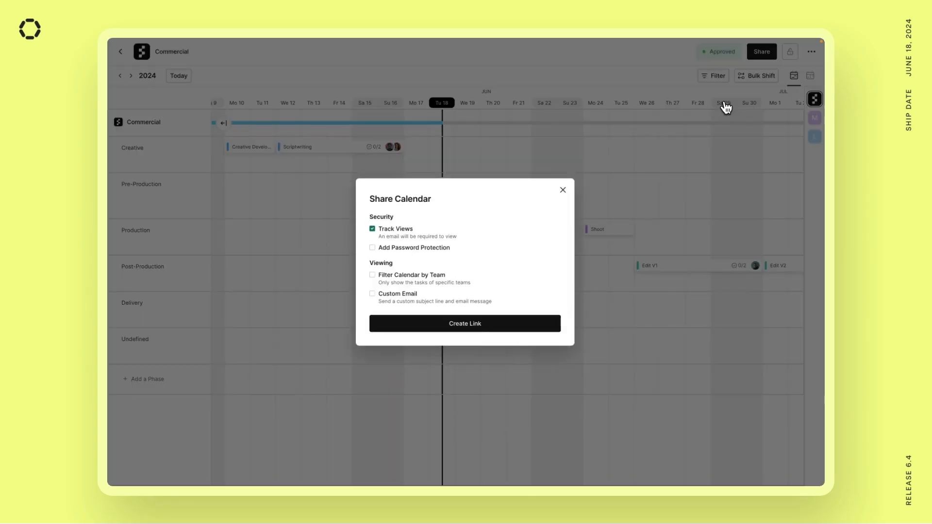
- Create the calendar link with Track Views off, copy it, and open the shared view
{"action": "left_click", "coordinate": [372, 229]}
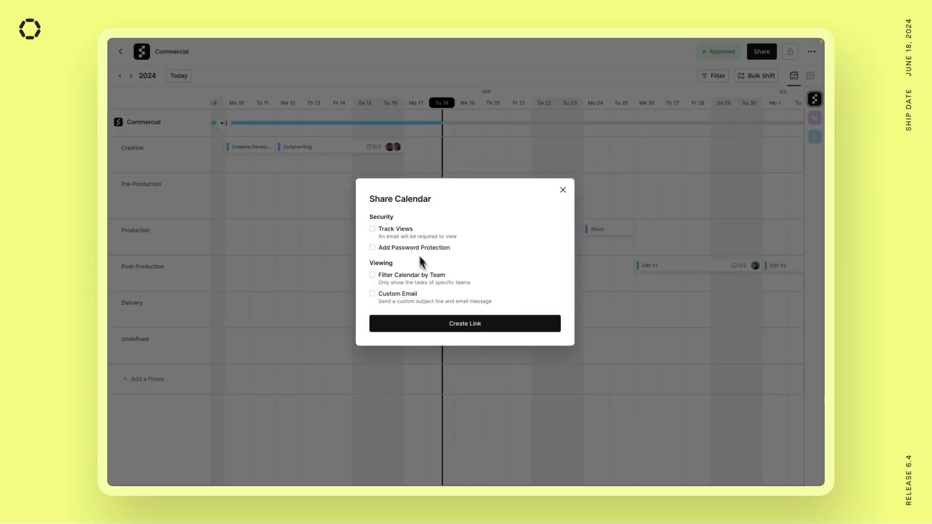
{"action": "left_click", "coordinate": [465, 323]}
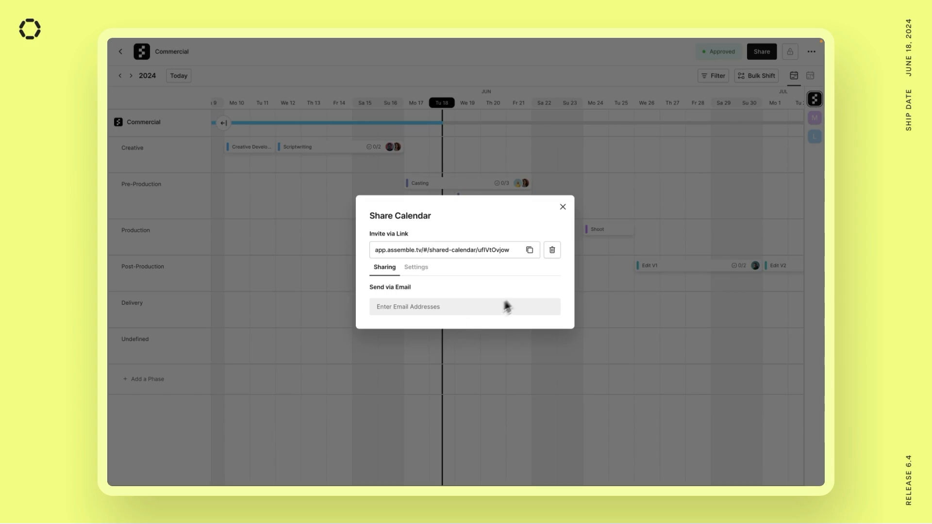
{"action": "left_click", "coordinate": [529, 250]}
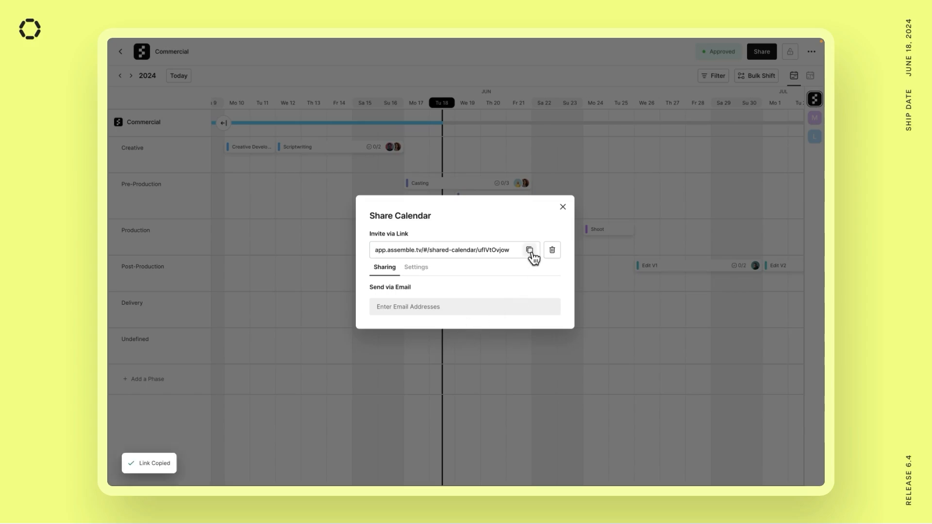
{"action": "mouse_move", "coordinate": [397, 312]}
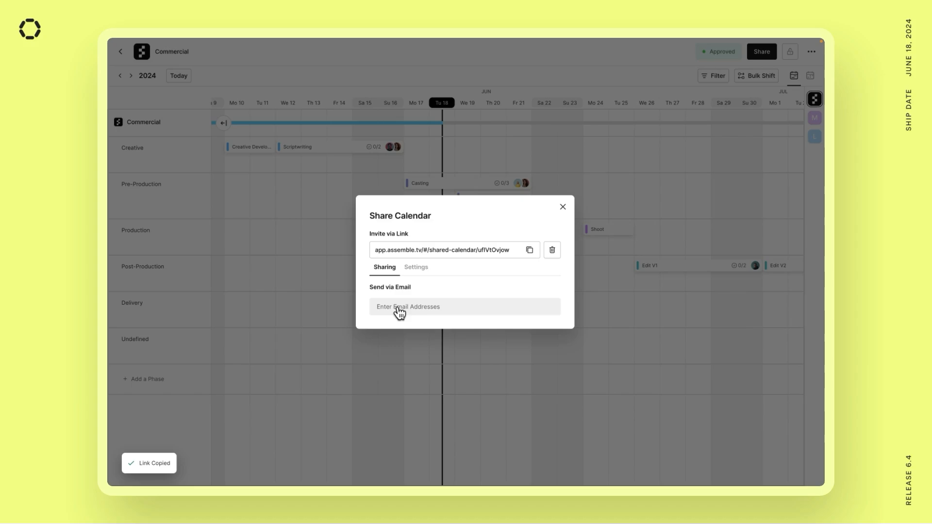
{"action": "left_click", "coordinate": [562, 207]}
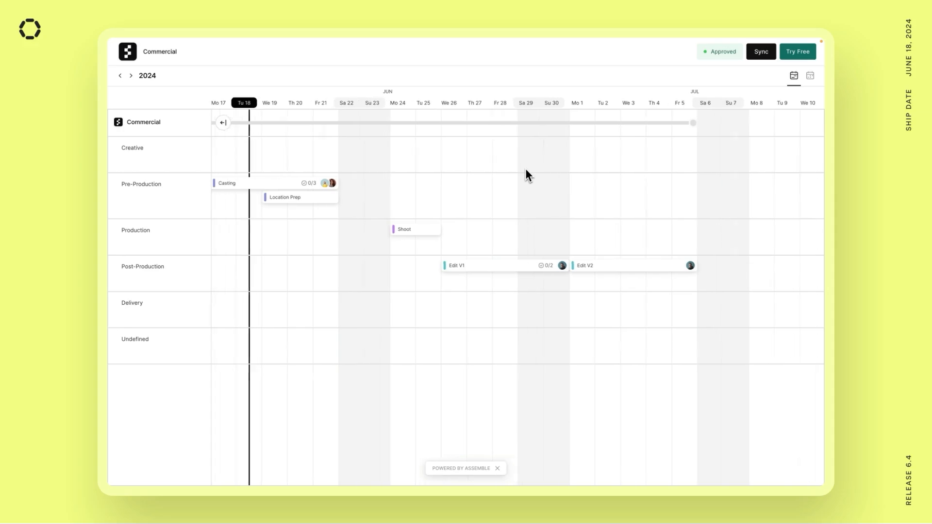
- In the shared calendar, open Creative Development and view its attached Creative Brief
{"action": "scroll", "scroll_direction": "left", "scroll_amount": 3}
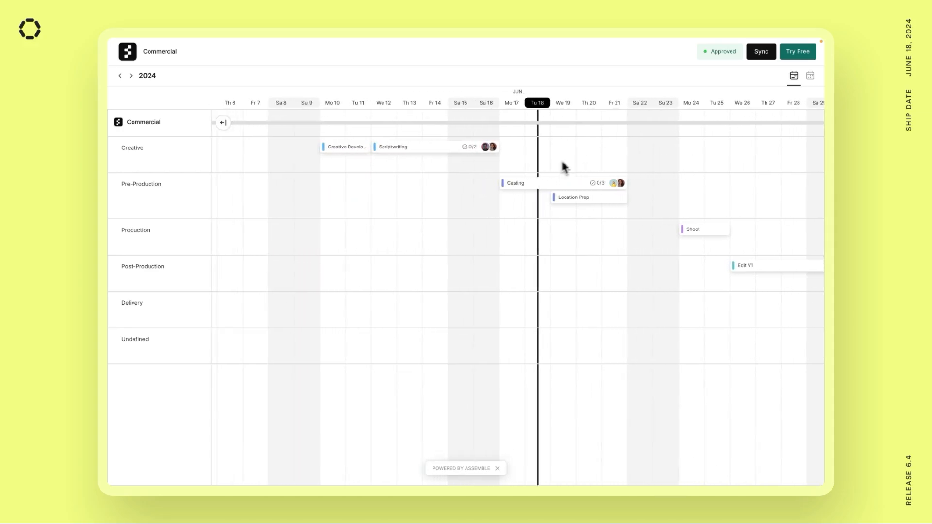
{"action": "mouse_move", "coordinate": [376, 188]}
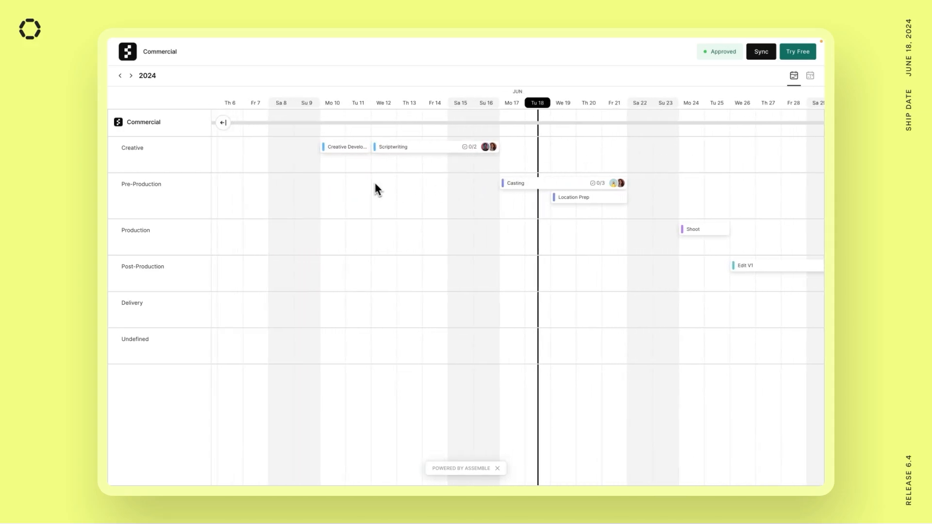
{"action": "left_click", "coordinate": [346, 147]}
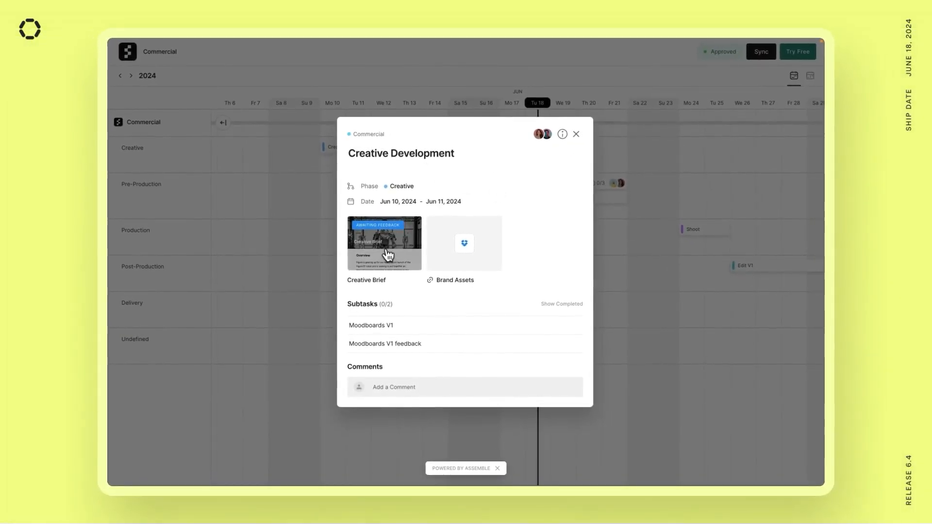
{"action": "left_click", "coordinate": [384, 243]}
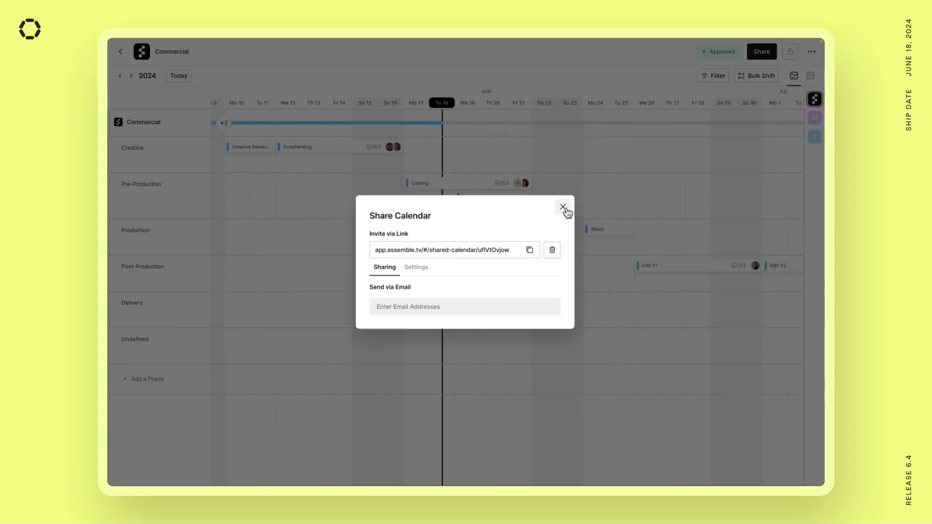
- Close the share window, then search 'comme' and 'pho' to attach both files to Edit V1
{"action": "left_click", "coordinate": [562, 207]}
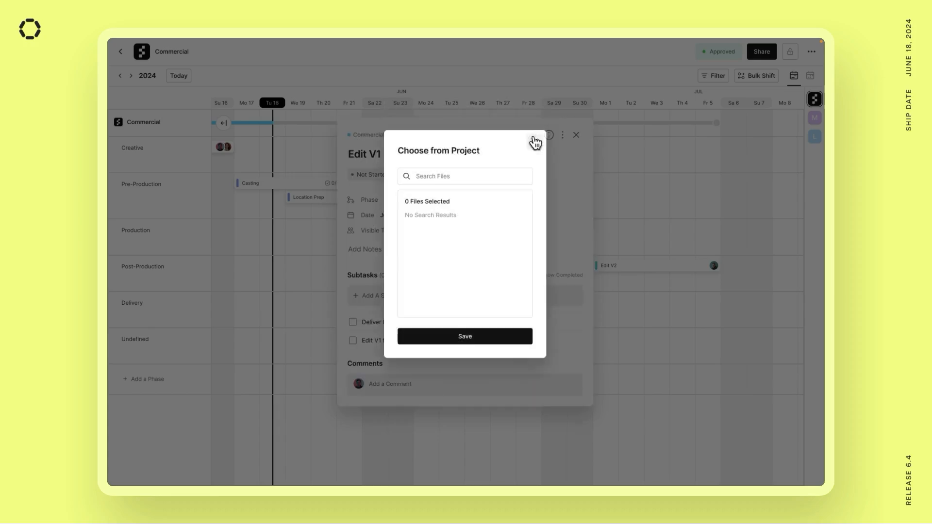
{"action": "type", "text": "commer"}
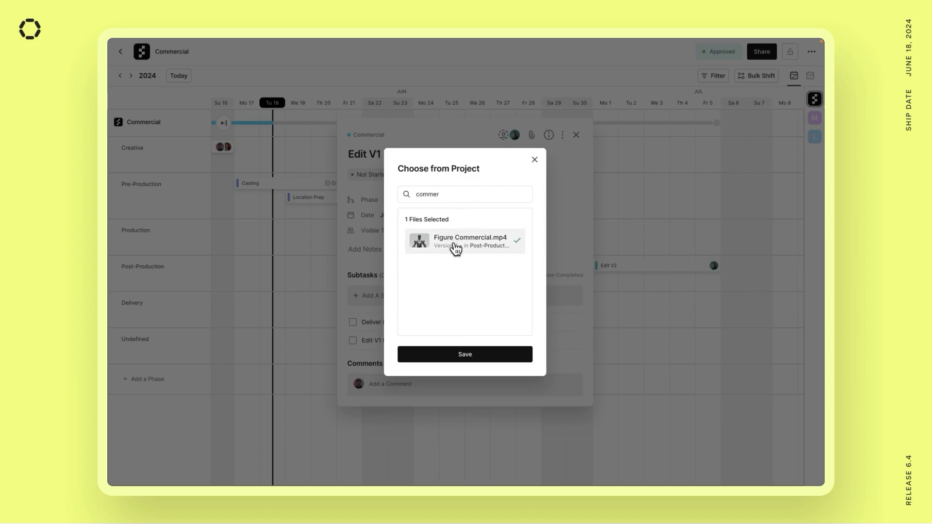
{"action": "type", "text": "phot"}
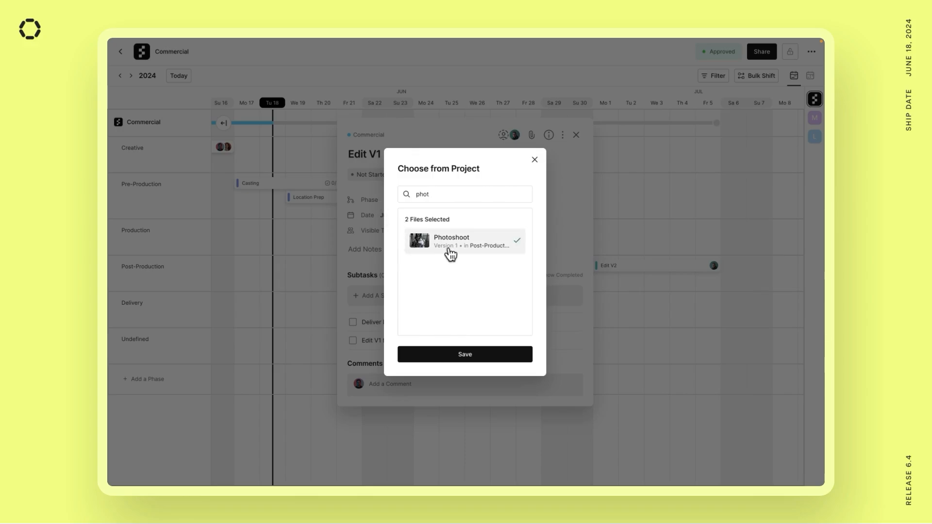
{"action": "left_click", "coordinate": [465, 354]}
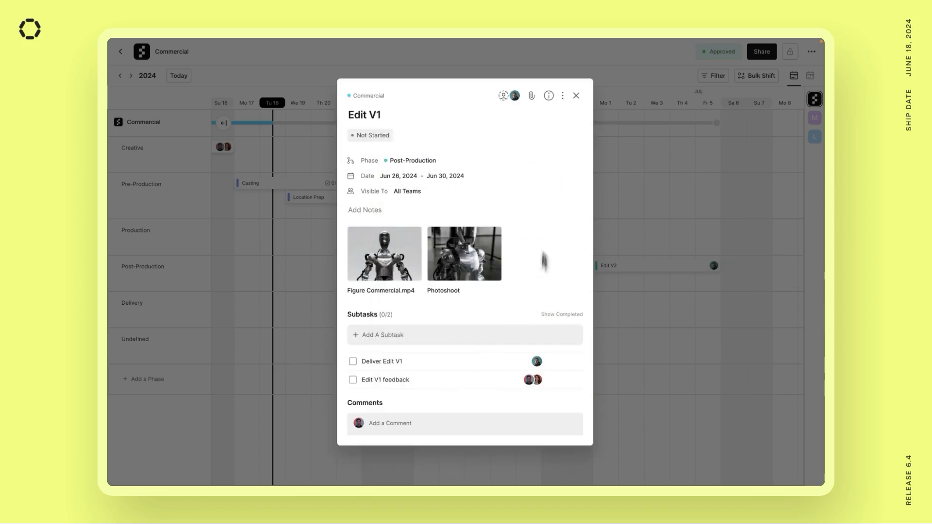
{"action": "mouse_move", "coordinate": [508, 189]}
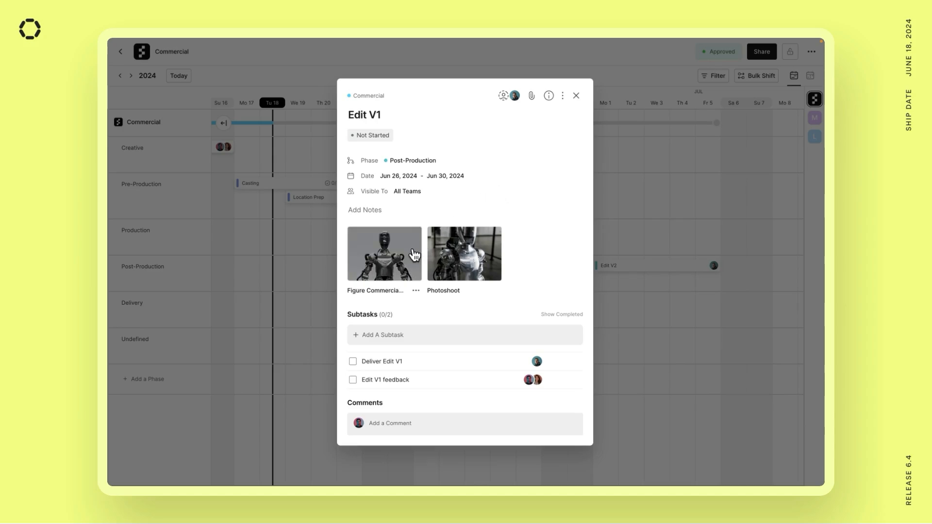
- Open the Figure Commercial.mp4 thumbnail from Edit V1 in the review player
{"action": "left_click", "coordinate": [384, 254]}
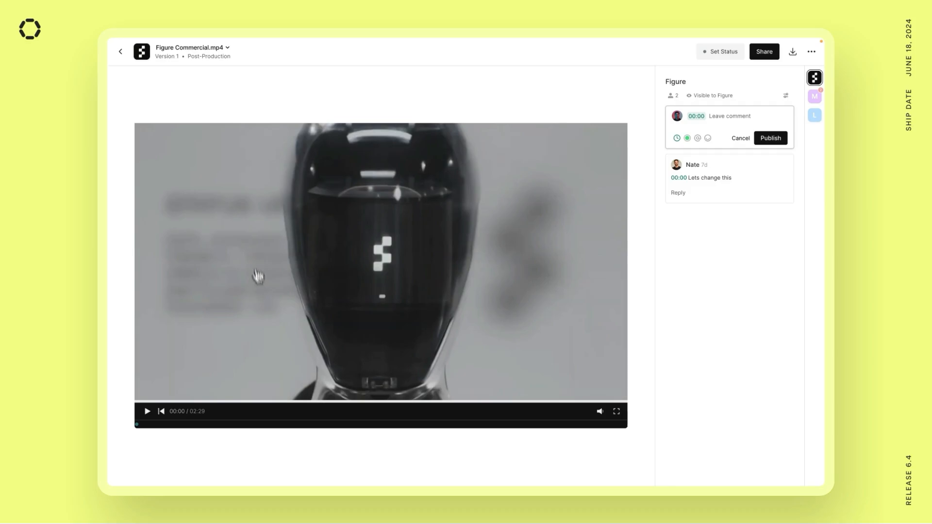